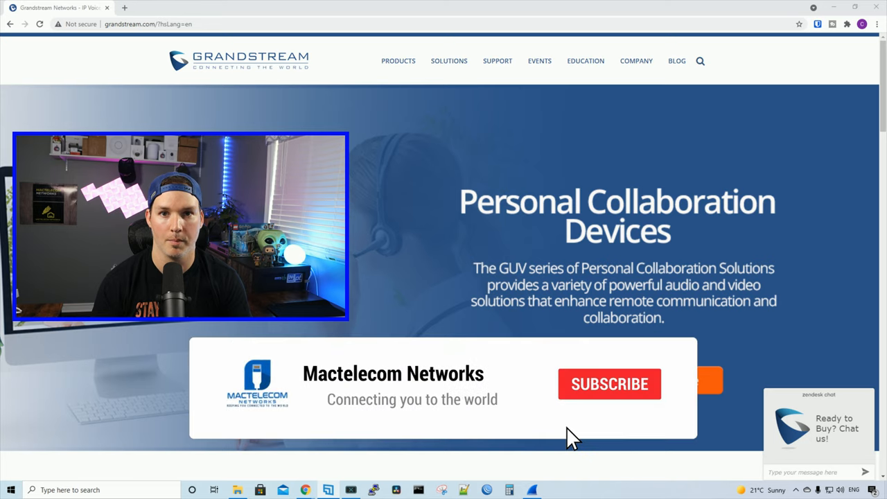
Go to the UCM6300 Series product page from the Grandstream Products menu.
left_click(609, 384)
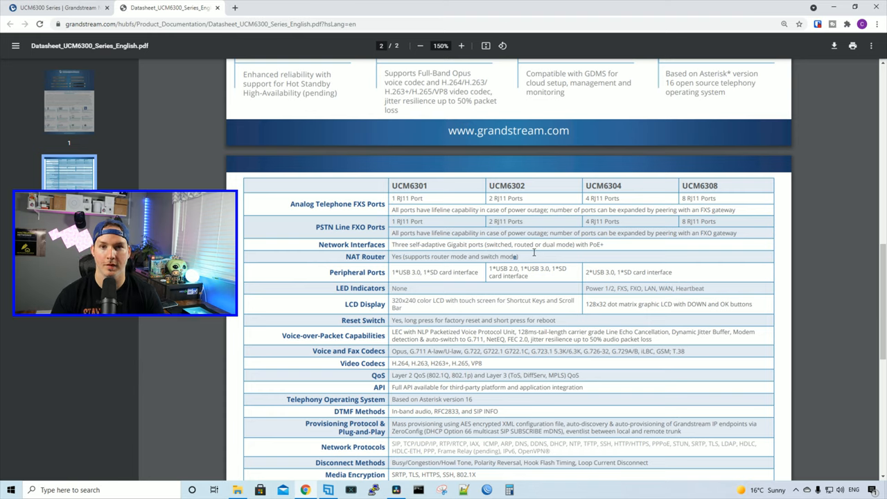
Scroll the UCM6300 datasheet down to its model comparison specification table.
scroll("down", 3)
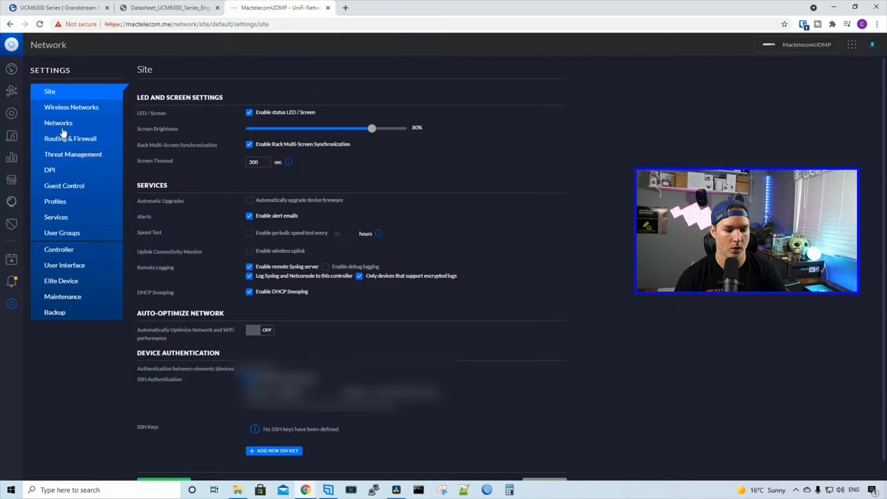
Enter a new network named Grandstream with VLAN 140 and gateway 192.168.140.1/24.
left_click(58, 123)
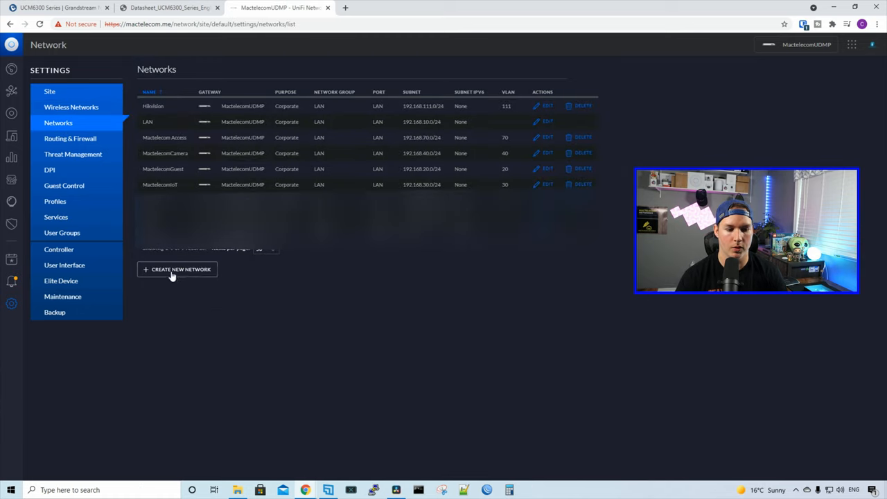
left_click(177, 268)
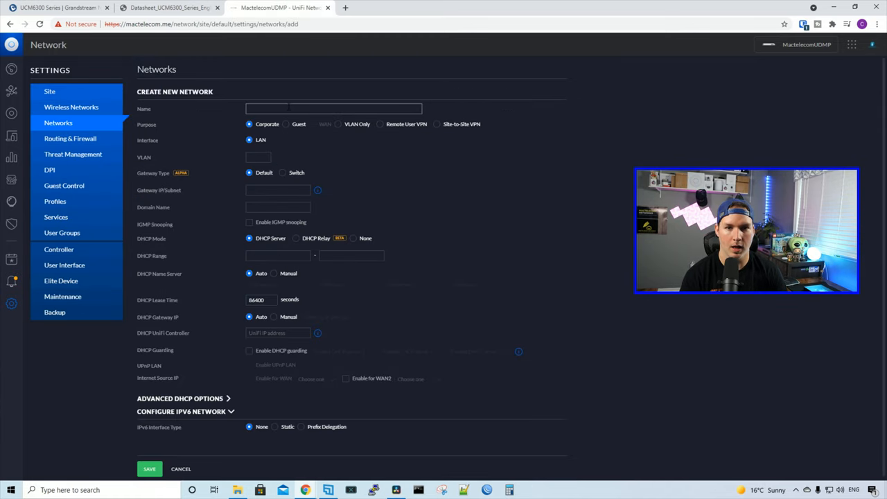
type("Grandstream")
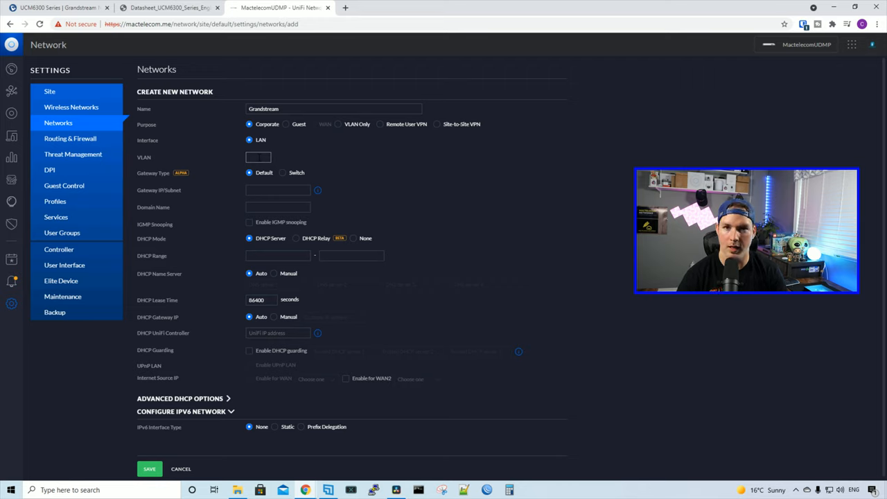
type("140")
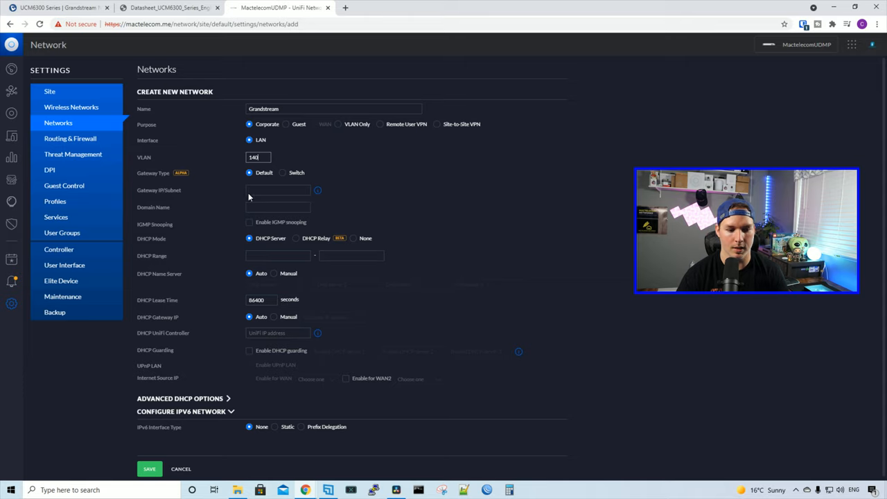
type("192.168.140.1/24")
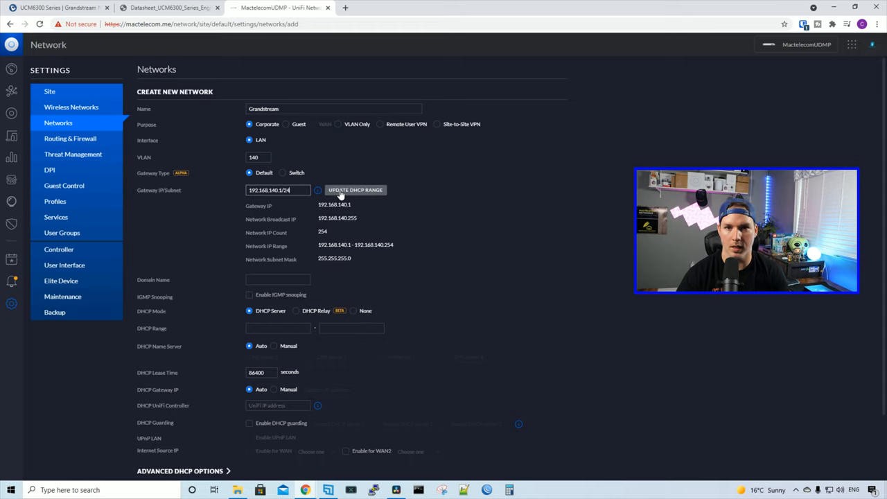
scroll("down", 3)
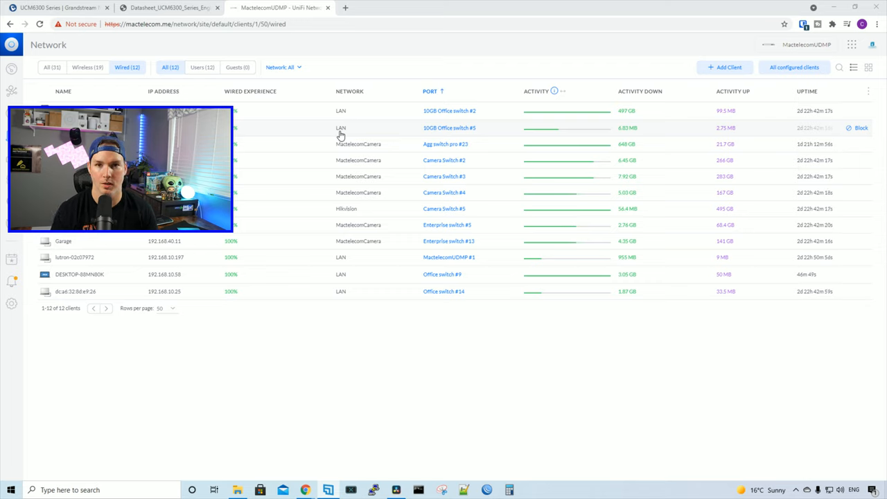
mouse_move(363, 130)
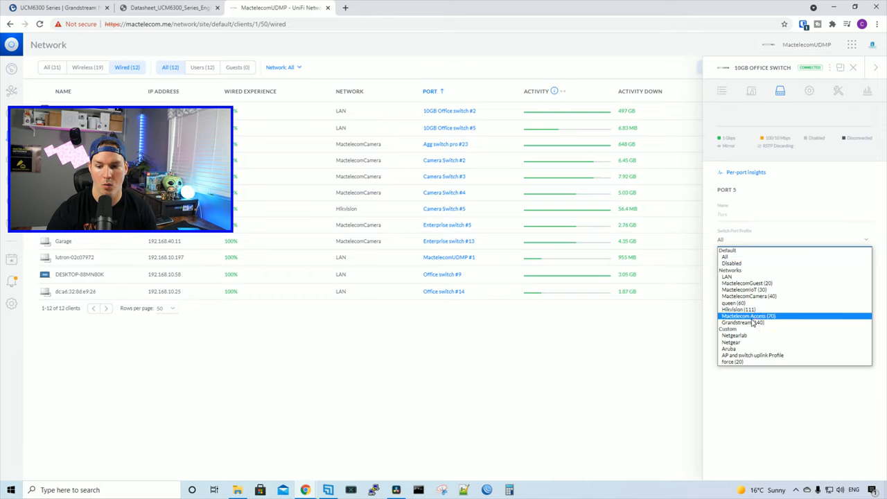
Give port 5 of the 10GB Office Switch the Grandstream (140) profile.
left_click(742, 322)
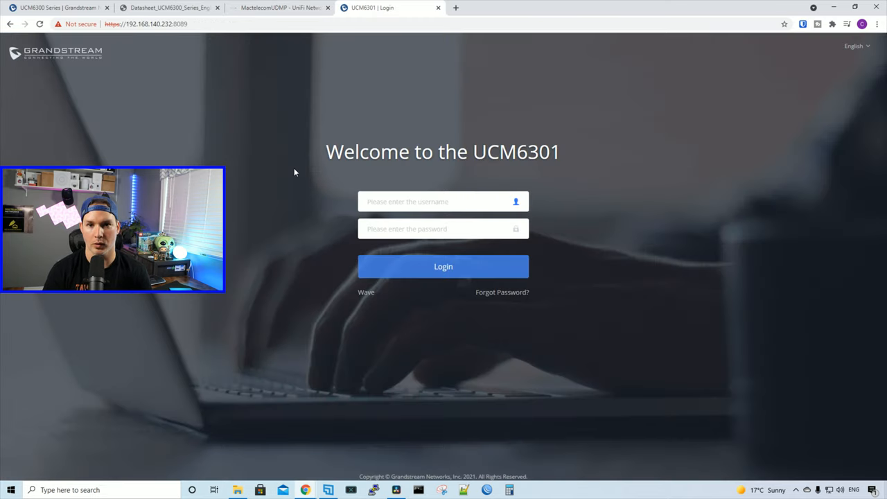
Enter admin as the username on the UCM6301 login page.
left_click(442, 202)
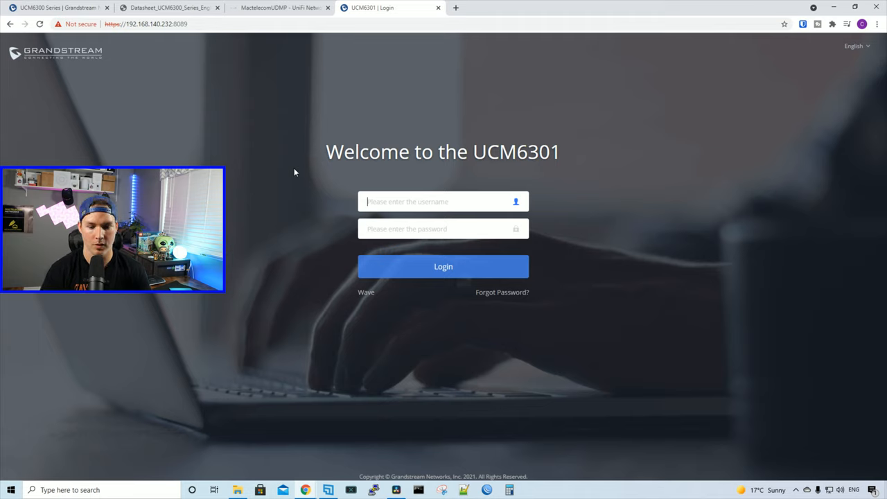
type("admin")
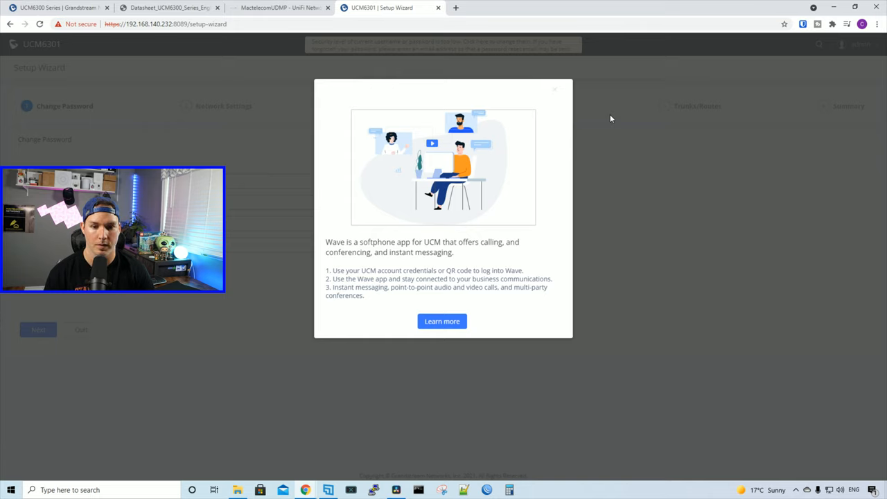
mouse_move(544, 203)
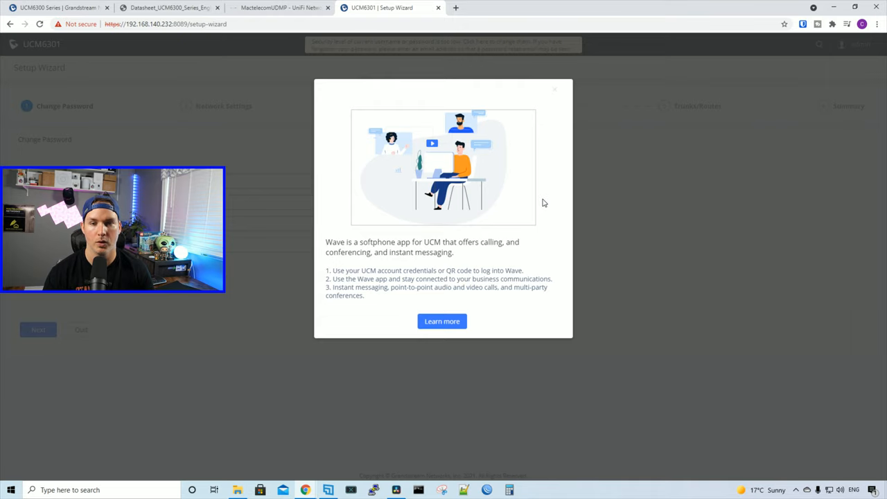
mouse_move(587, 163)
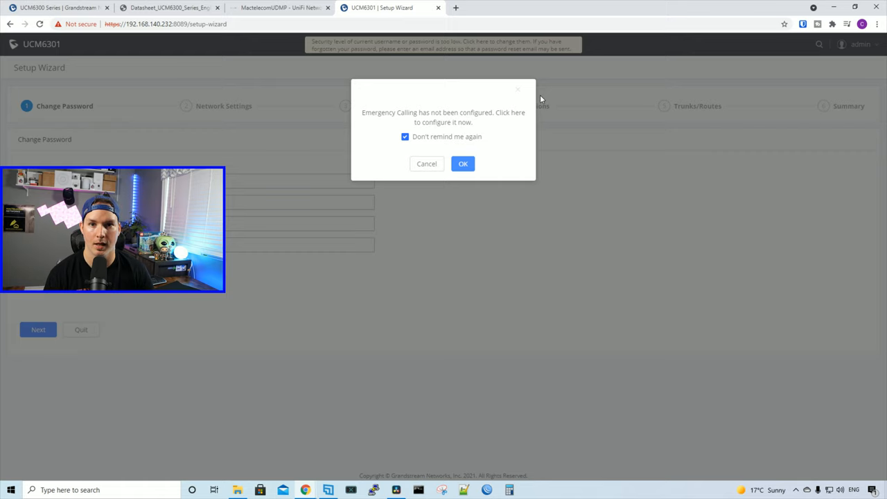
Dismiss the Emergency Calling reminder permanently with Don't remind me again.
left_click(463, 164)
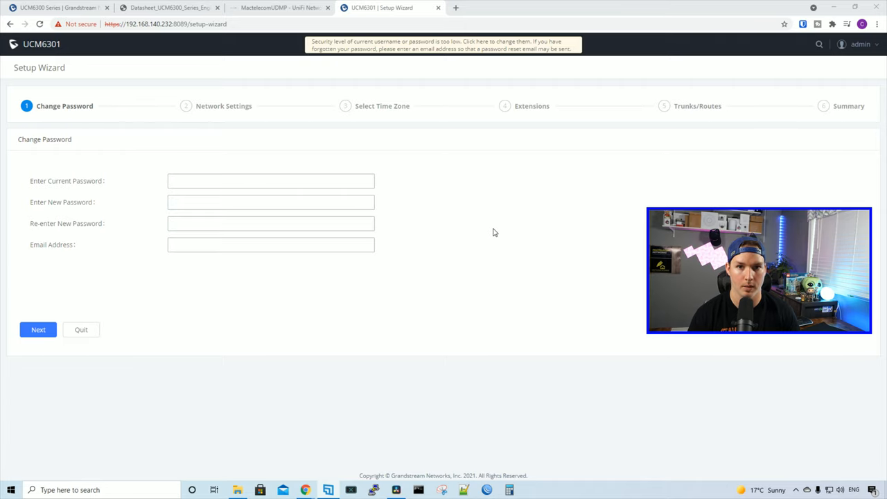
Set preferred DNS 1.1.1.1 and a Static LAN IP method, then return to UniFi.
left_click(39, 329)
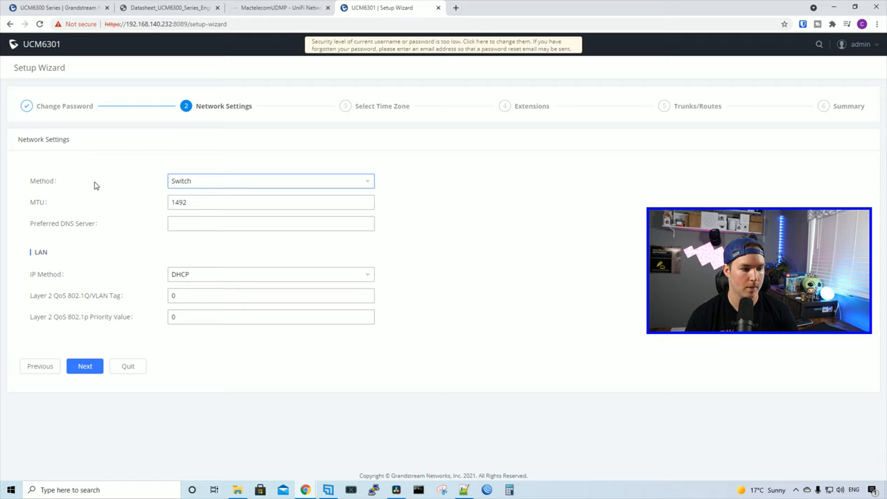
mouse_move(113, 207)
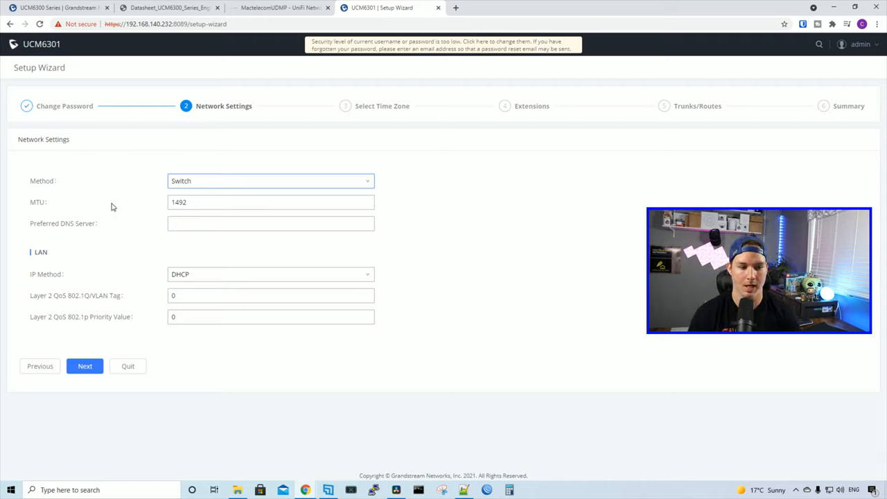
left_click(271, 223)
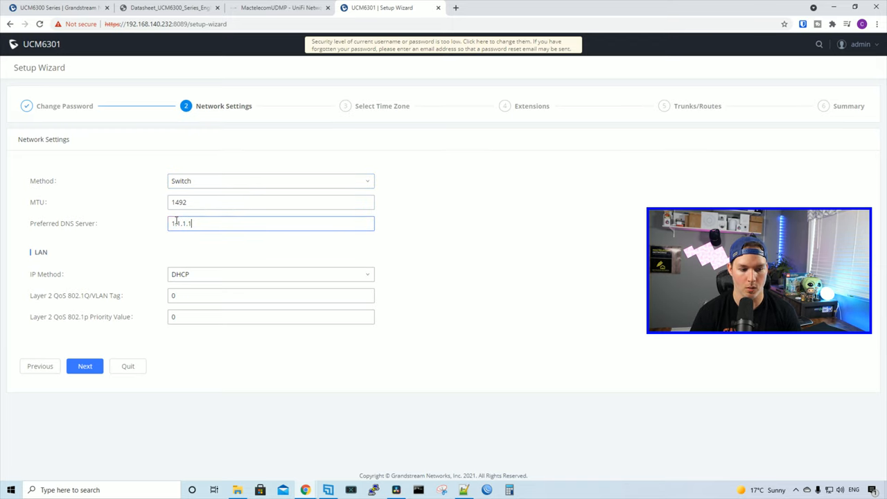
type("1.1.1.1")
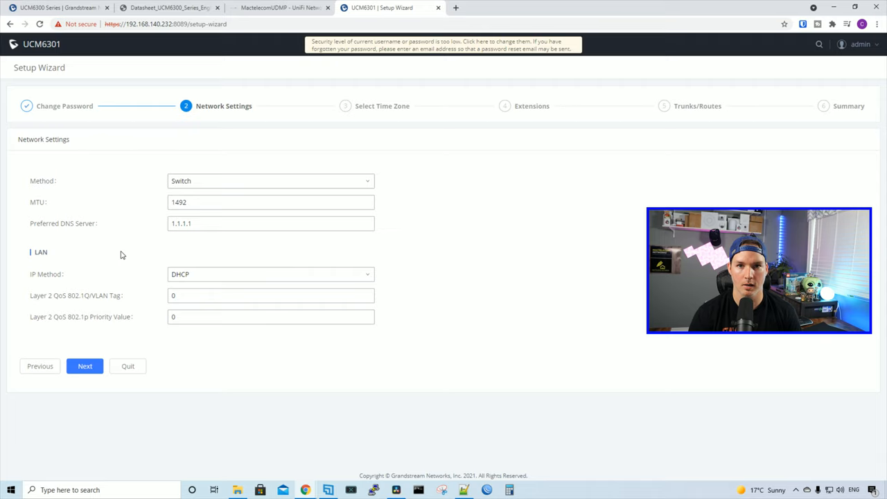
mouse_move(102, 275)
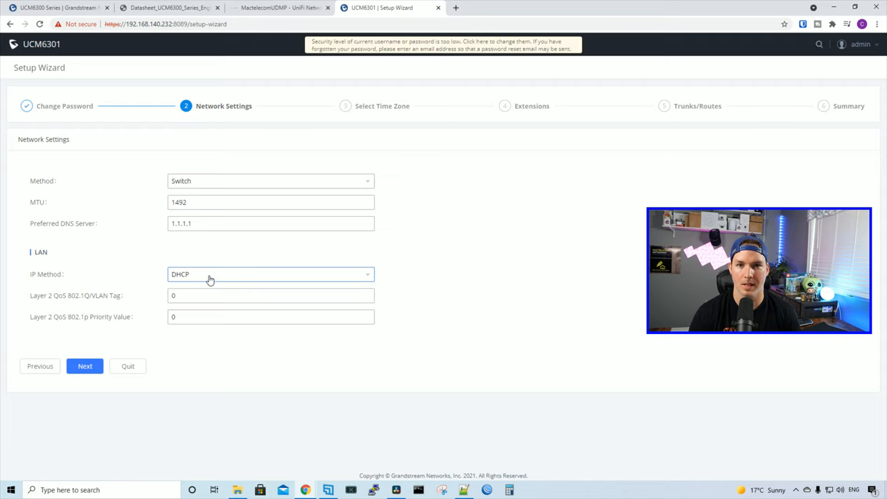
left_click(271, 274)
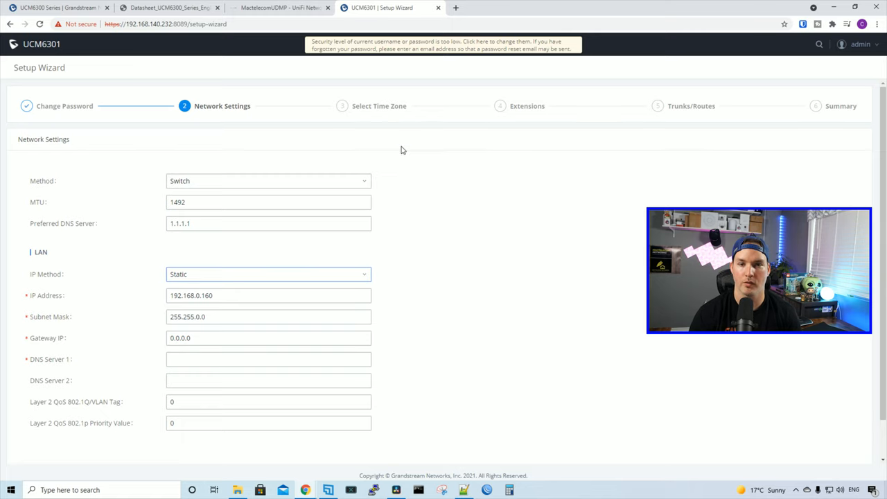
left_click(277, 8)
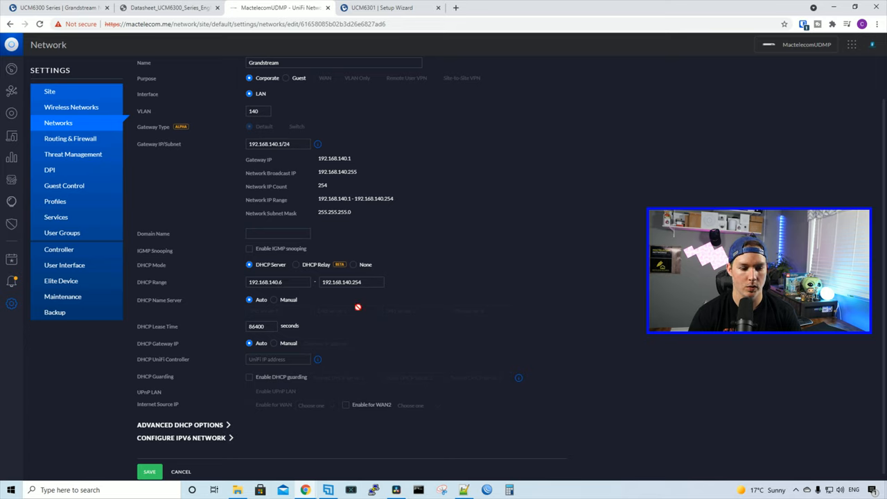
mouse_move(281, 291)
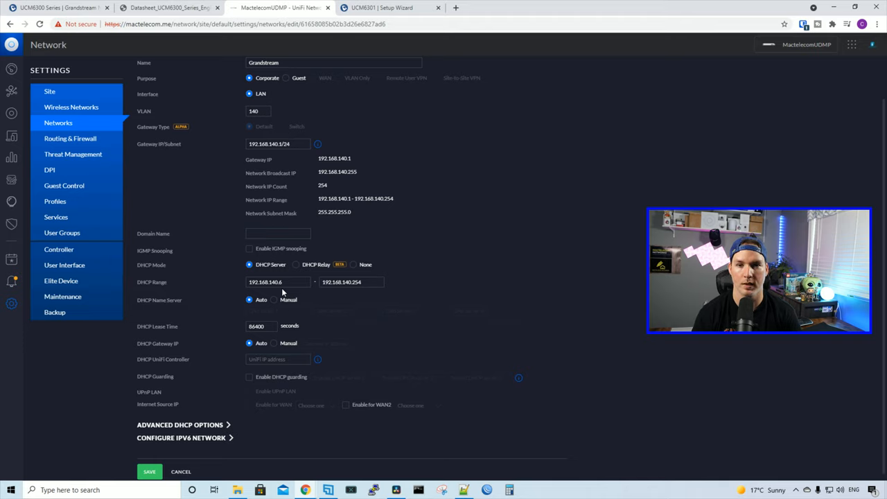
mouse_move(303, 260)
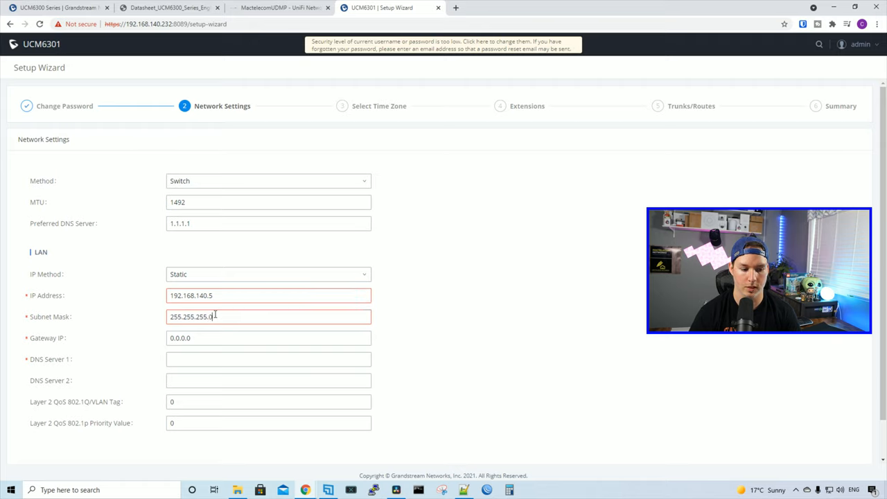
Enter gateway 192.168.140.1 and DNS servers 1.1.1.1 and 9.9.9.9, then continue.
type("192.168.140.1")
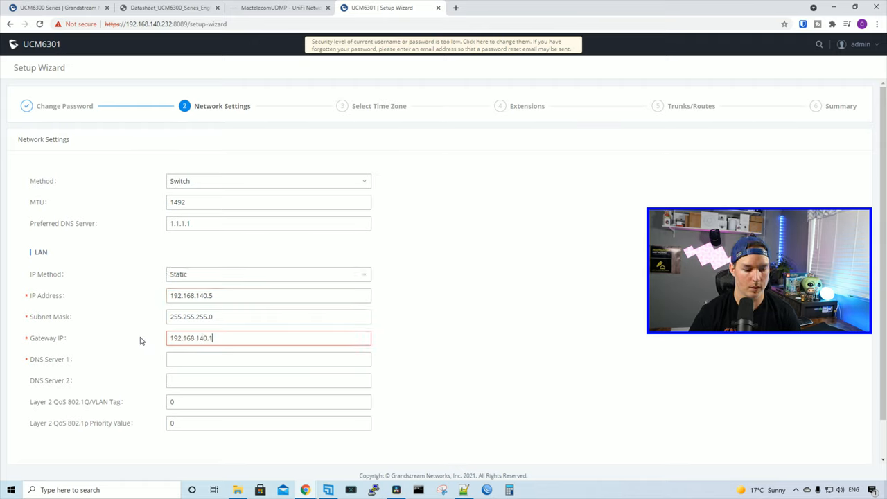
left_click(268, 359)
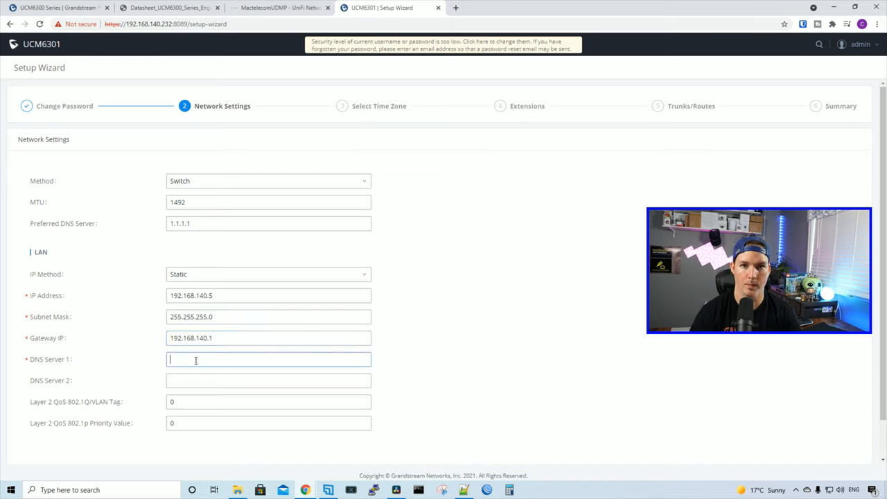
type("1.1.1.1")
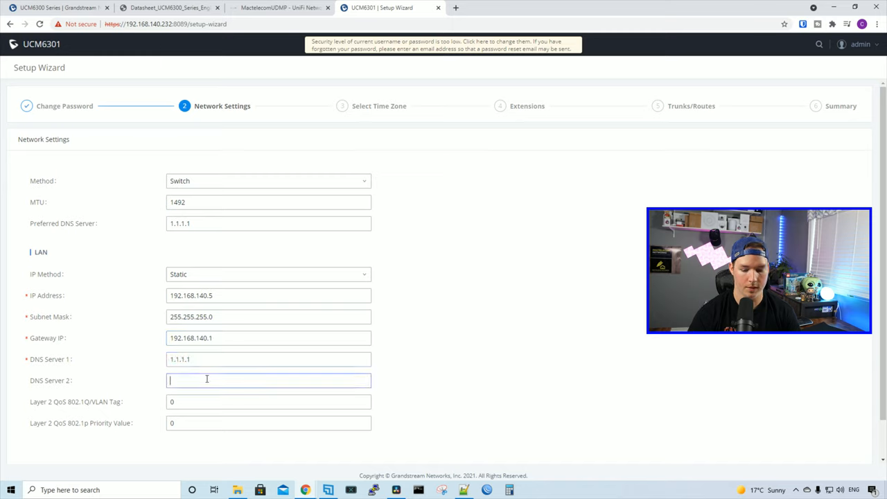
type("9")
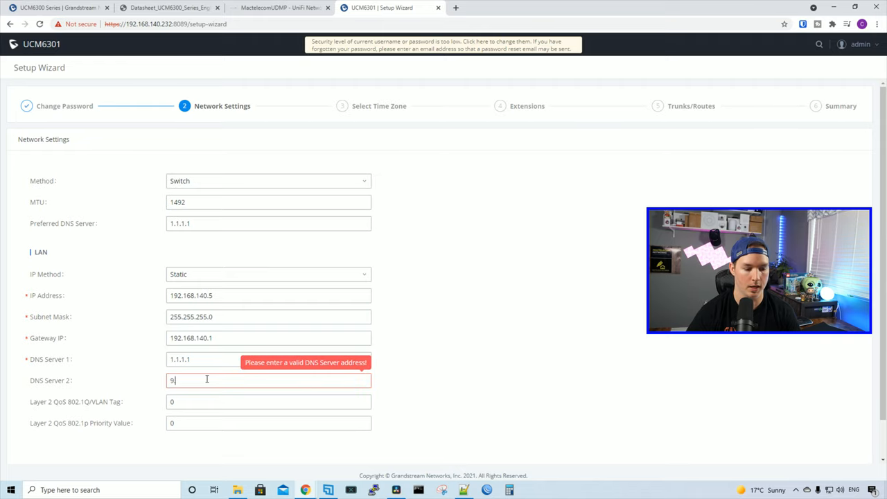
type(".9.9.9")
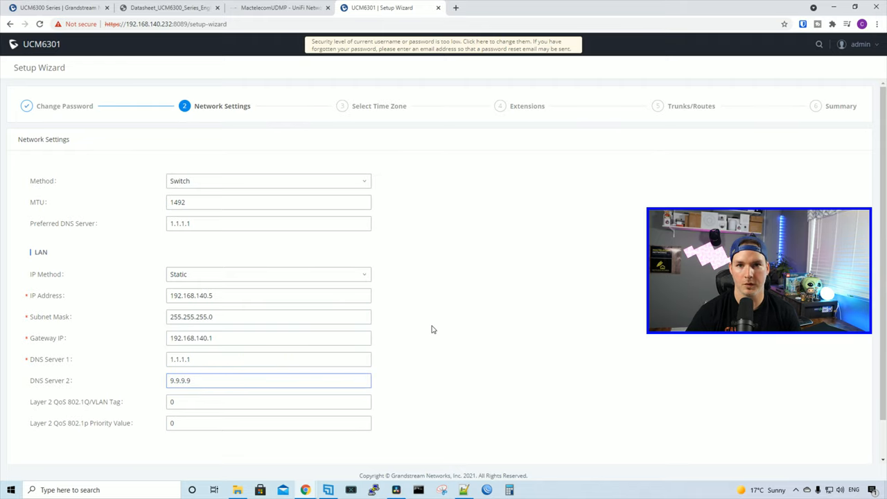
left_click(85, 330)
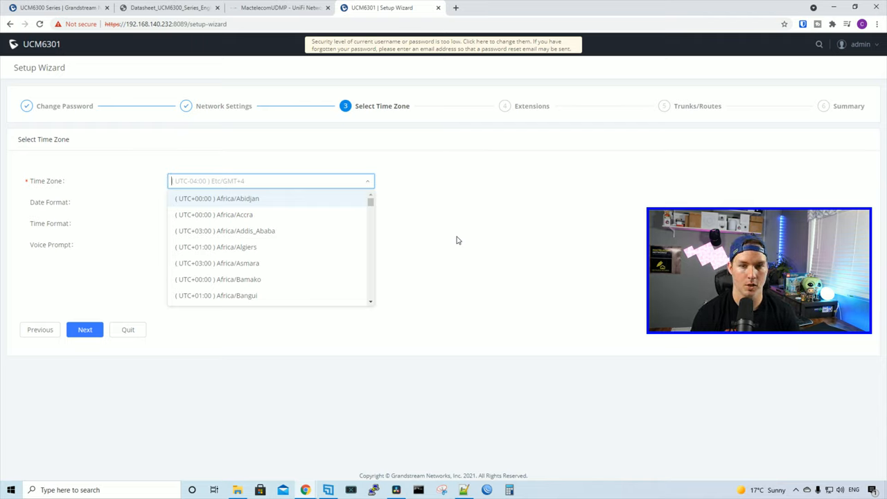
Choose America/Toronto as the wizard time zone and continue.
type("toro")
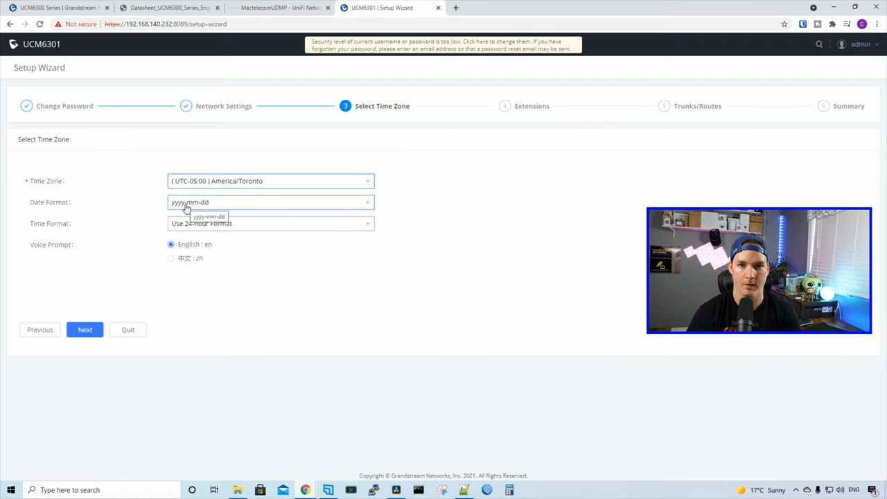
left_click(85, 329)
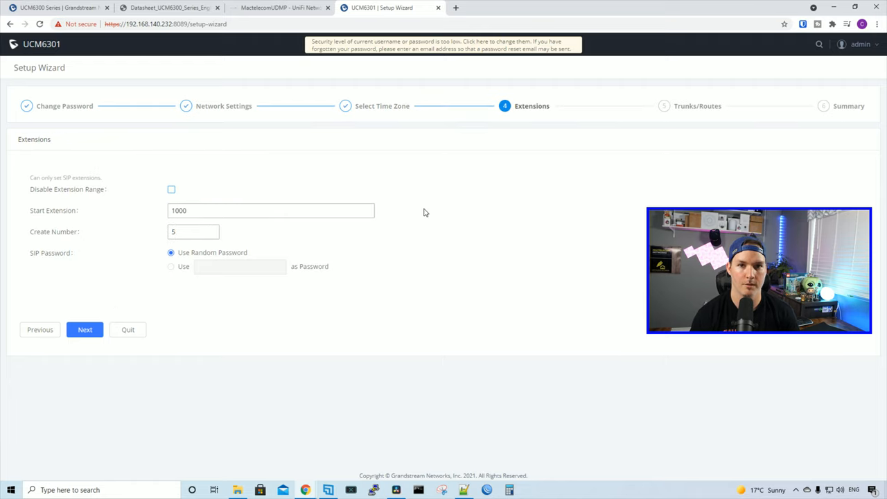
Accept default extensions 1000–1004 and skip trunks to reach the Summary.
left_click(271, 210)
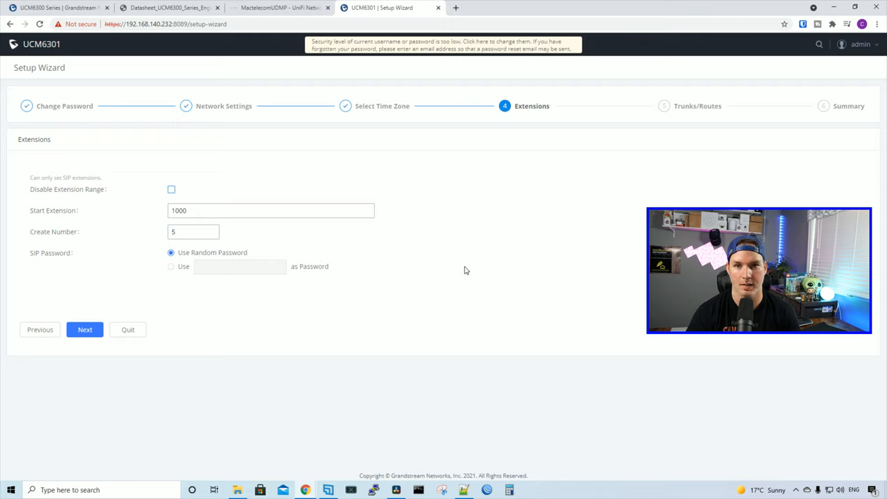
left_click(84, 329)
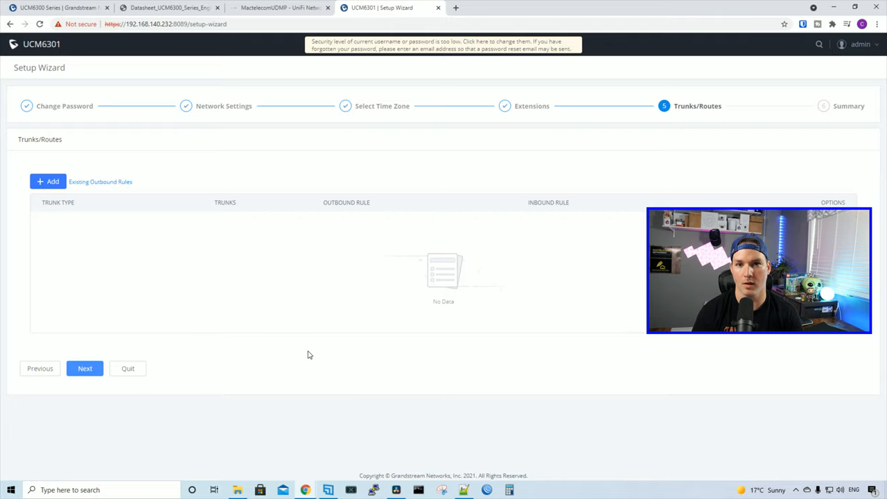
mouse_move(164, 359)
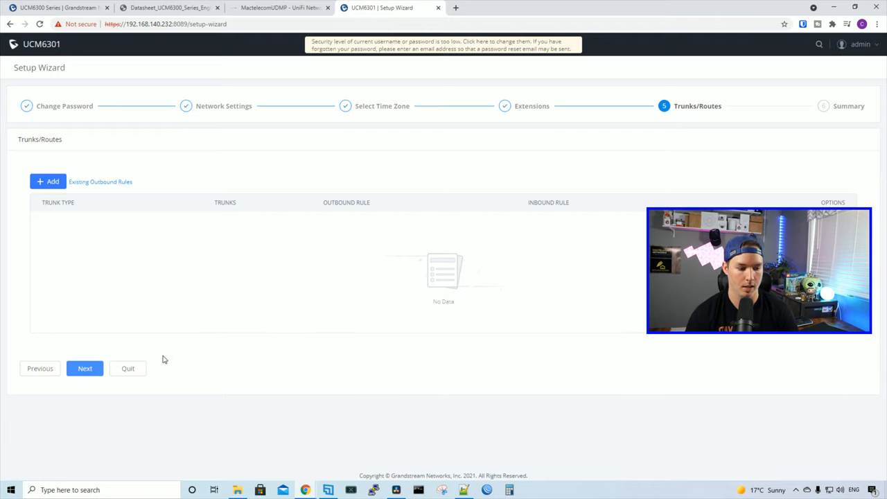
left_click(85, 368)
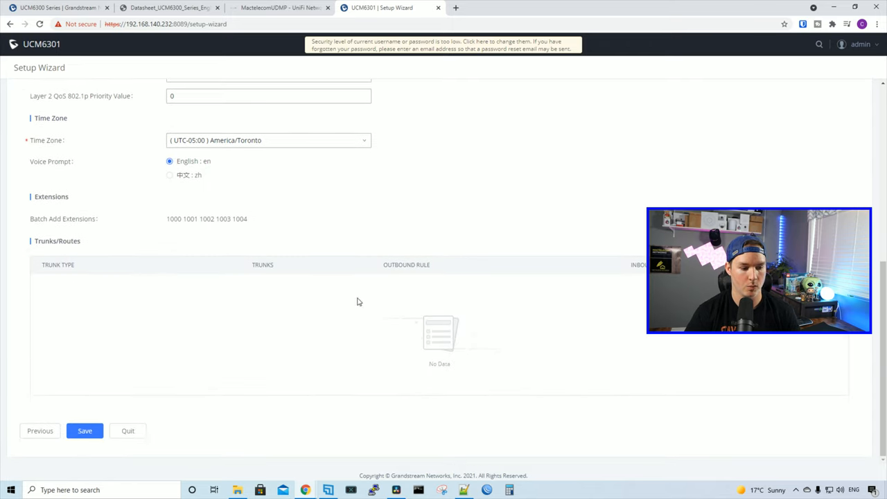
Save the completed wizard setup and confirm the reboot so the device restarts at 192.168.140.5.
left_click(84, 430)
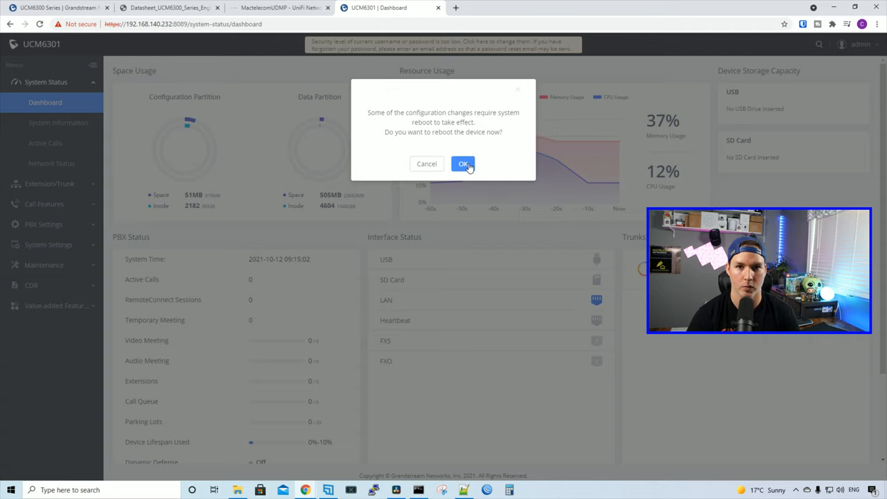
left_click(463, 164)
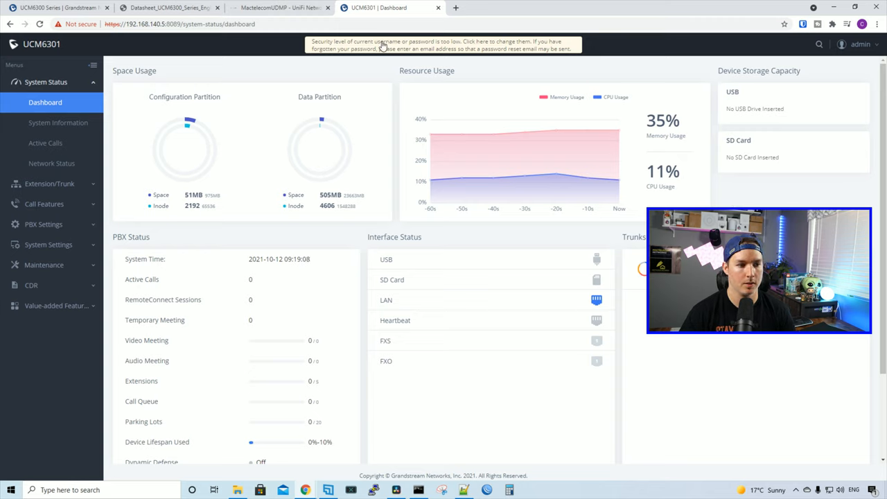
mouse_move(146, 47)
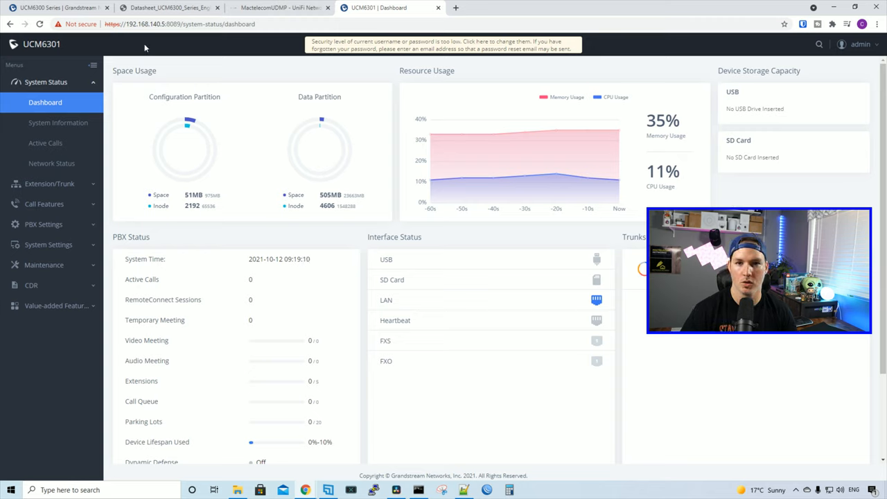
mouse_move(291, 64)
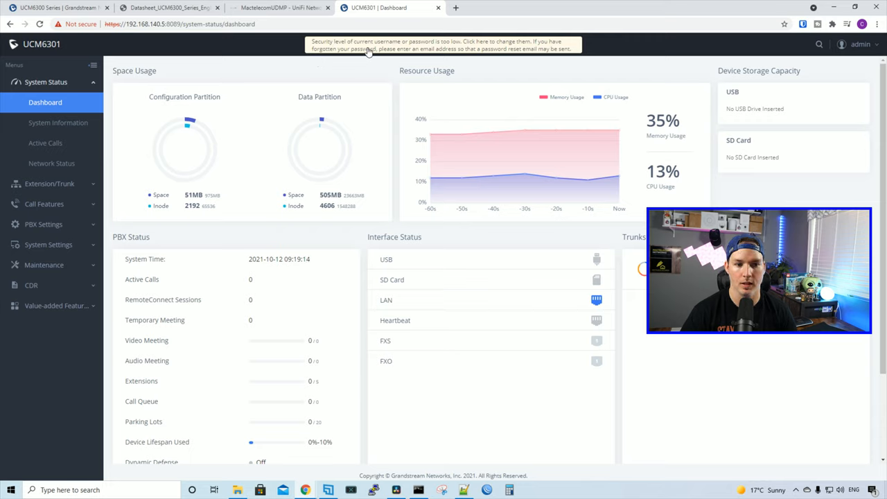
mouse_move(421, 54)
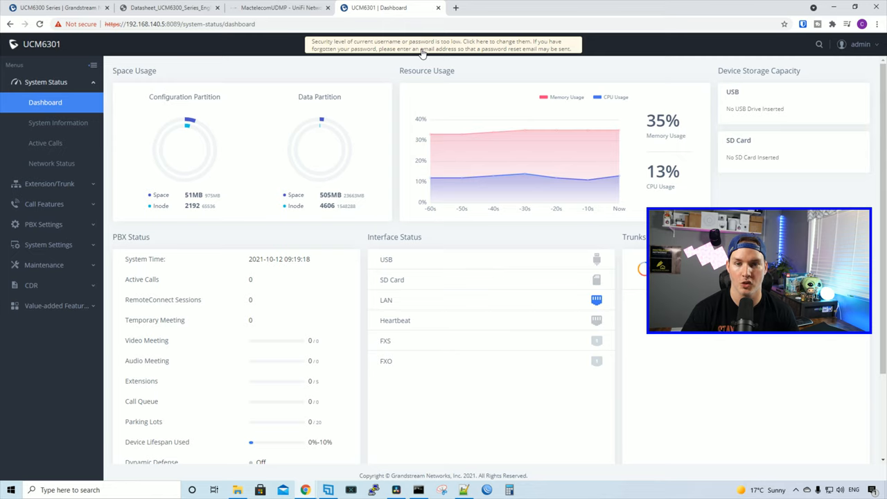
Open Login Settings from the weak-password banner and save the new admin password and username.
left_click(443, 44)
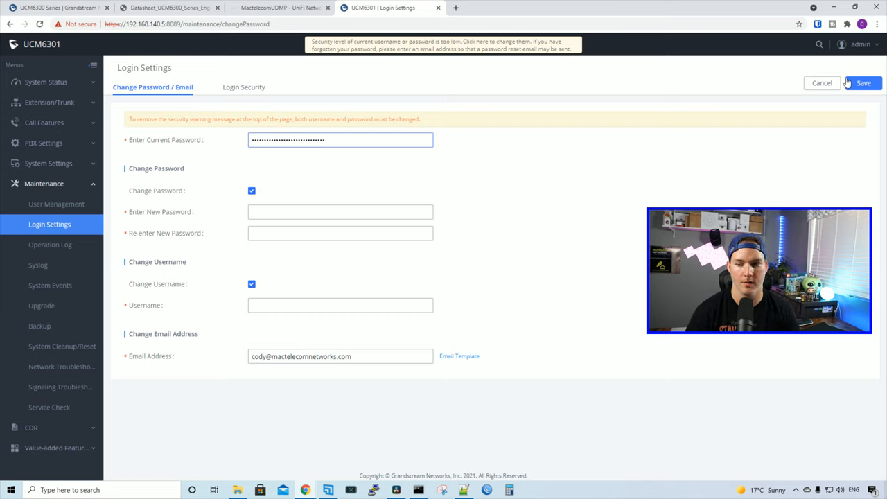
left_click(864, 82)
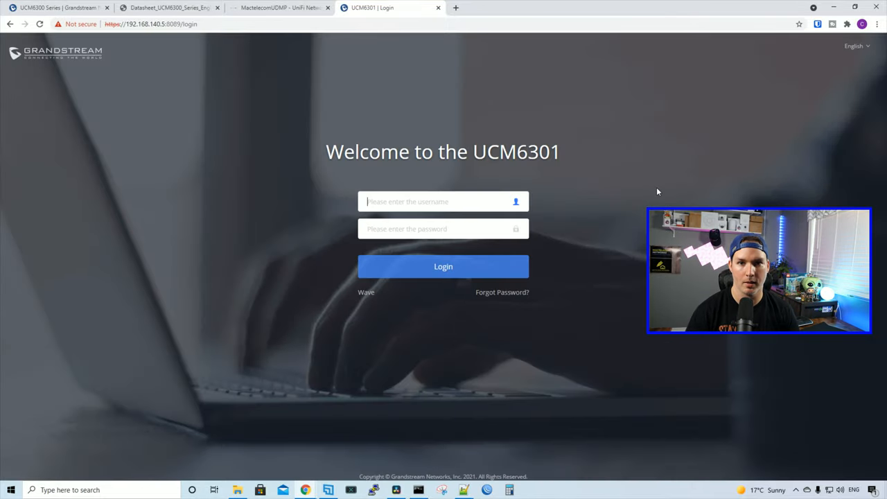
Log in as the new Mactelecom user and scroll down the dashboard.
left_click(442, 266)
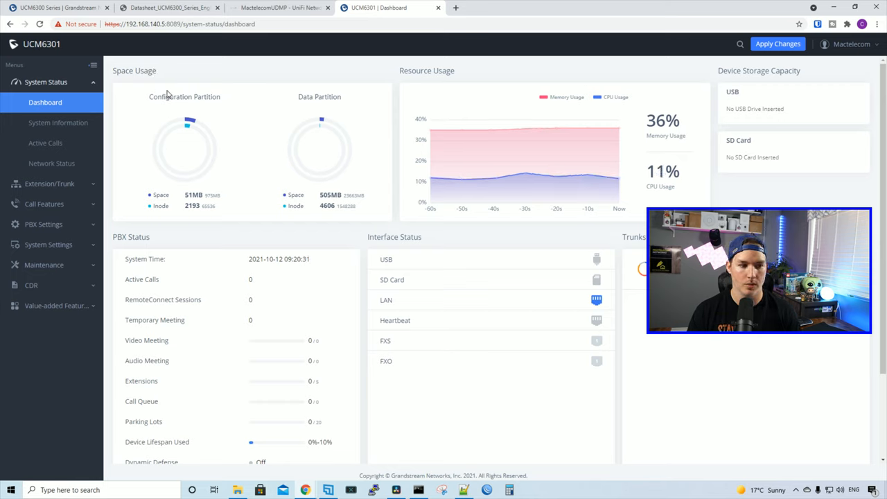
mouse_move(187, 102)
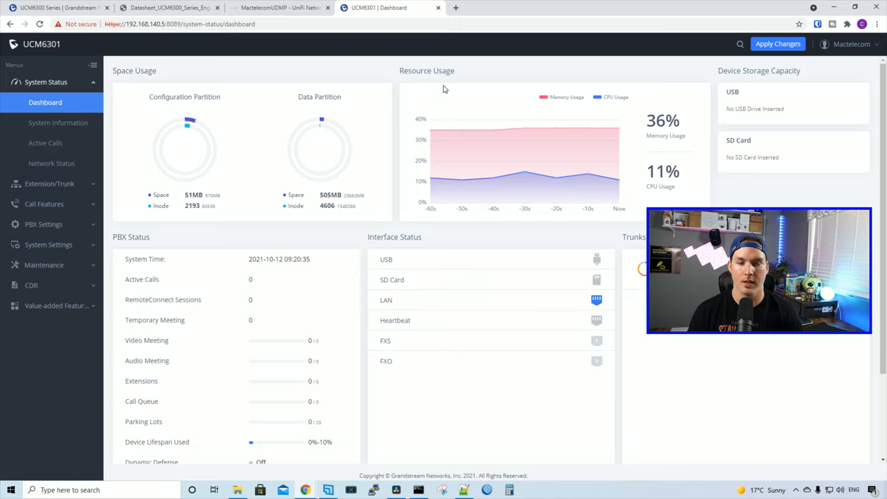
mouse_move(741, 99)
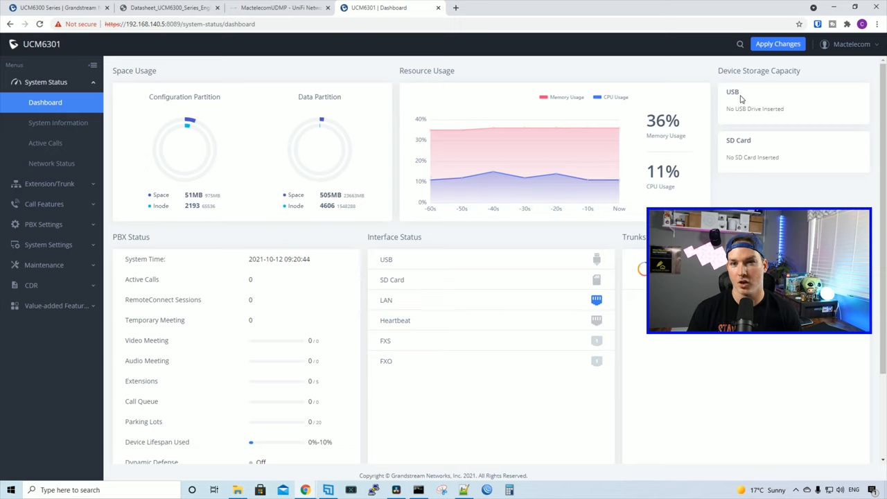
scroll("down", 3)
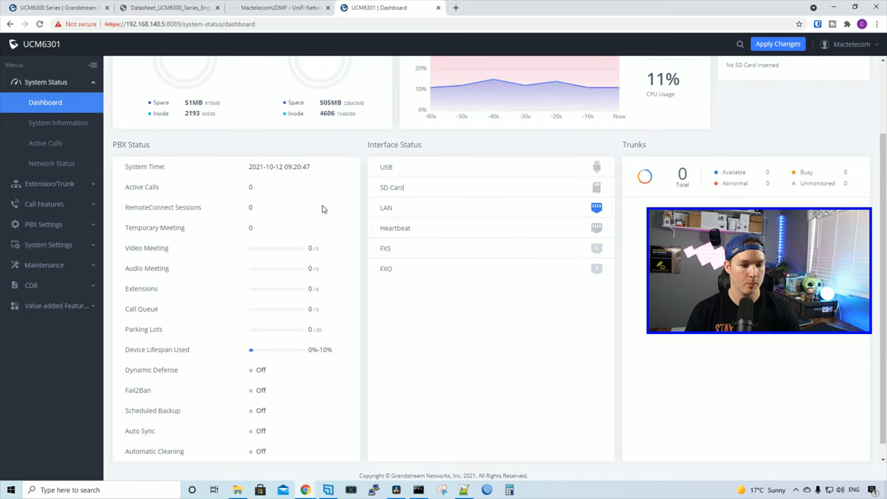
mouse_move(316, 208)
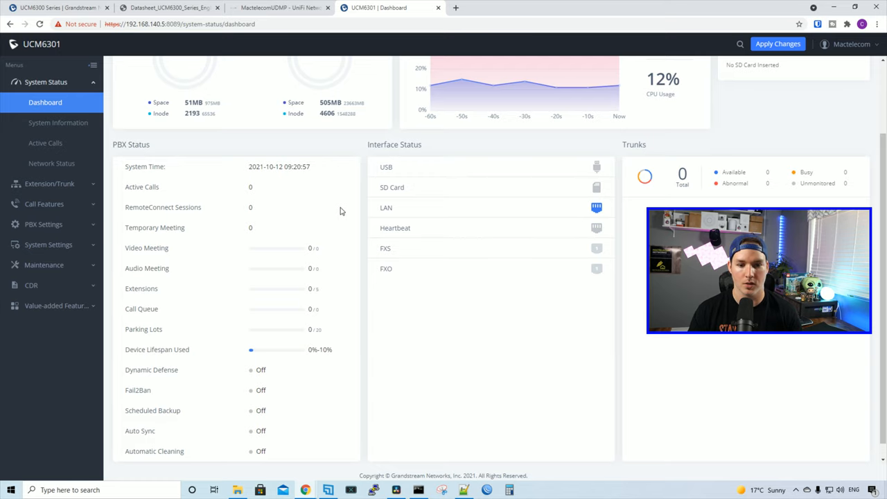
scroll("down", 3)
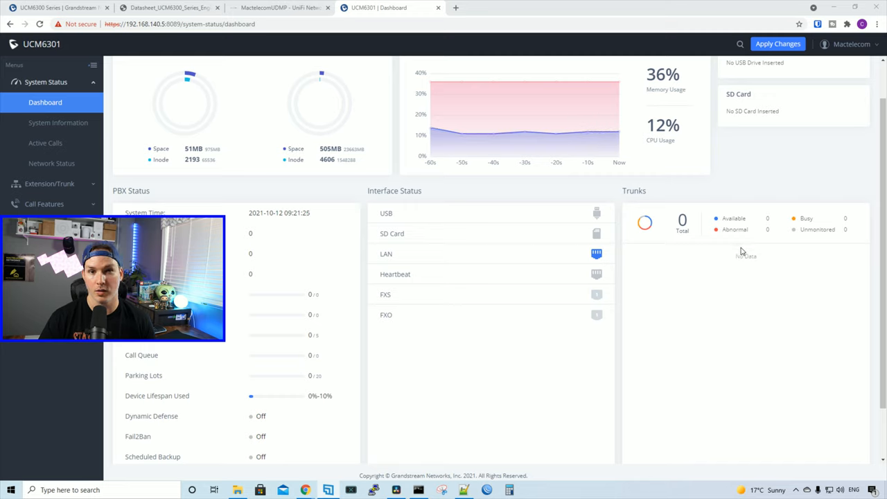
mouse_move(724, 298)
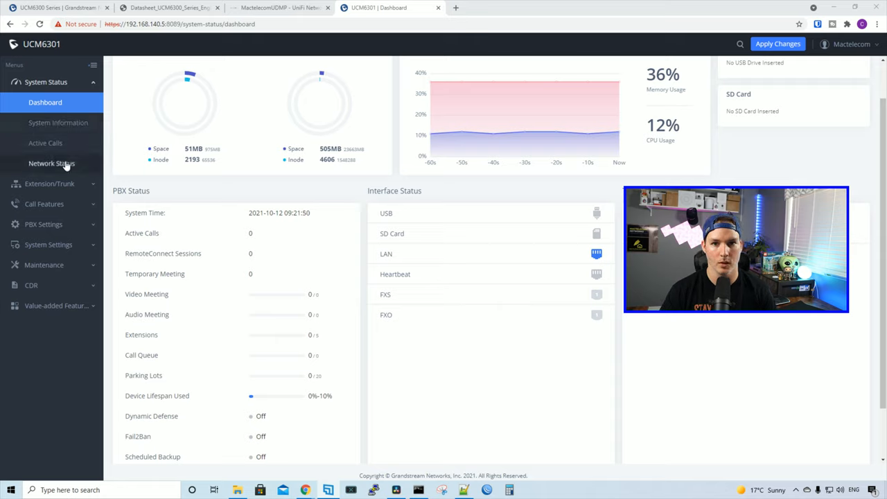
Expand Extension/Trunk and then Call Features in the left menu.
left_click(49, 101)
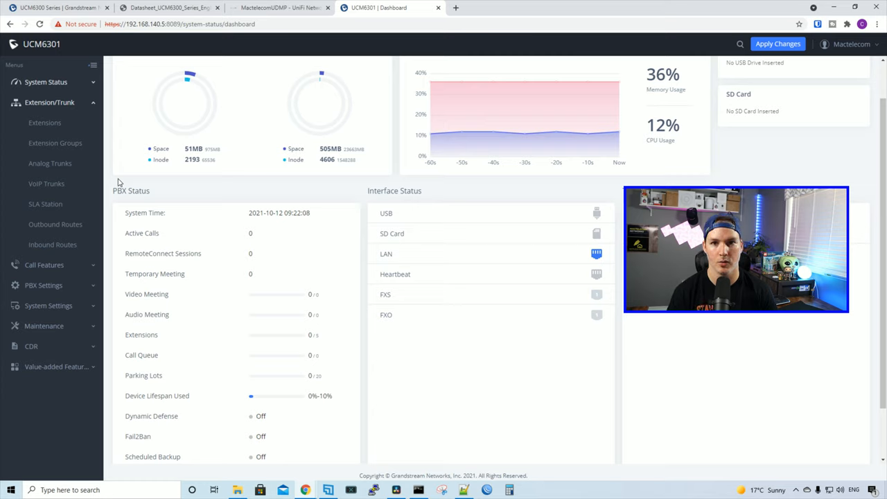
left_click(44, 123)
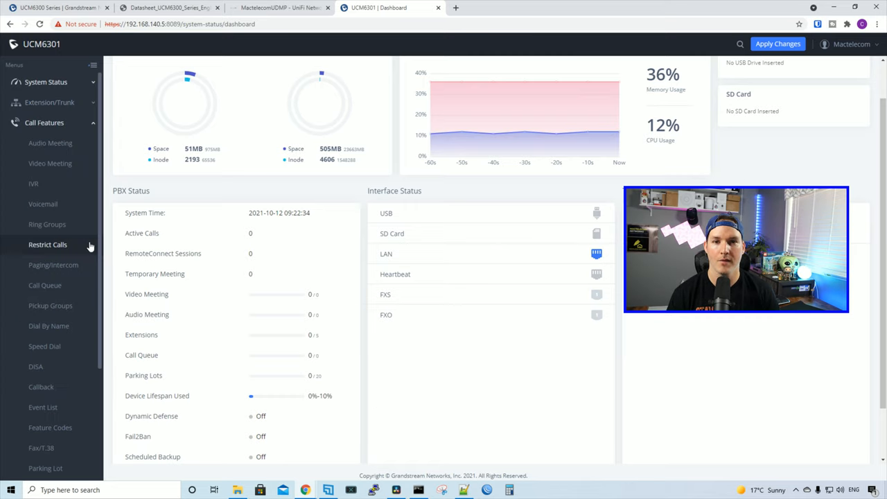